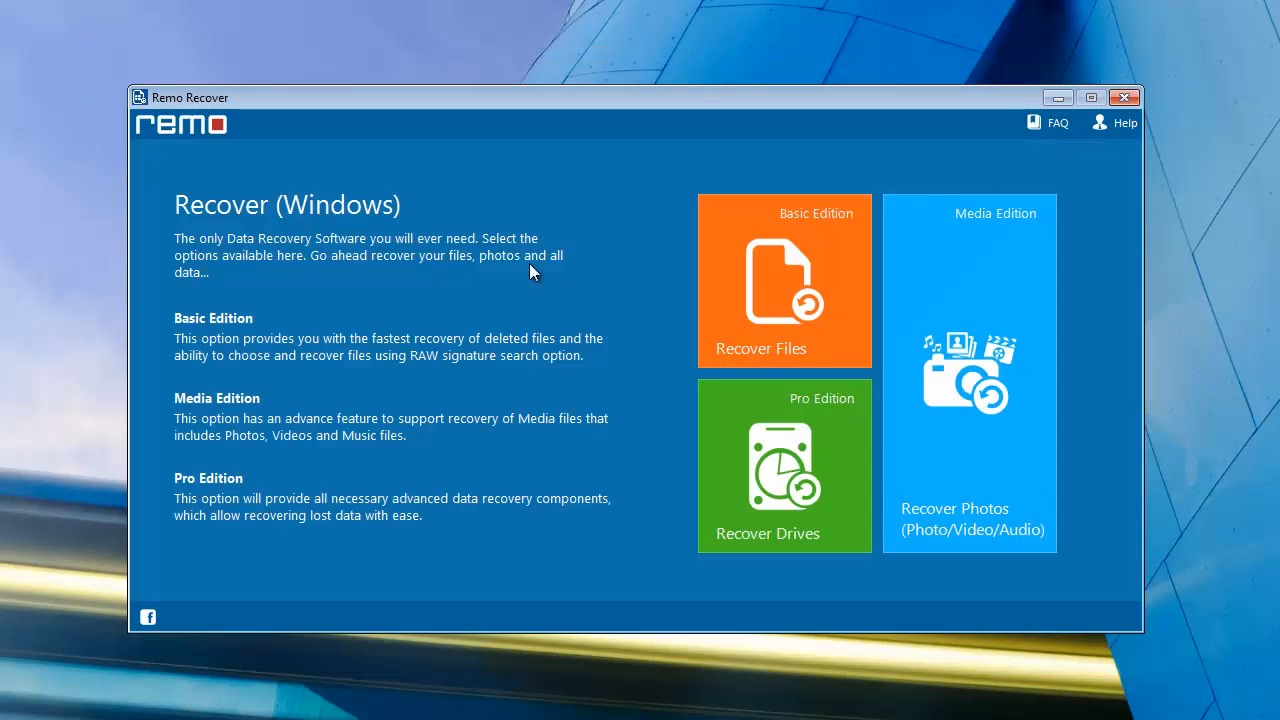
{"action": "mouse_move", "coordinate": [672, 448]}
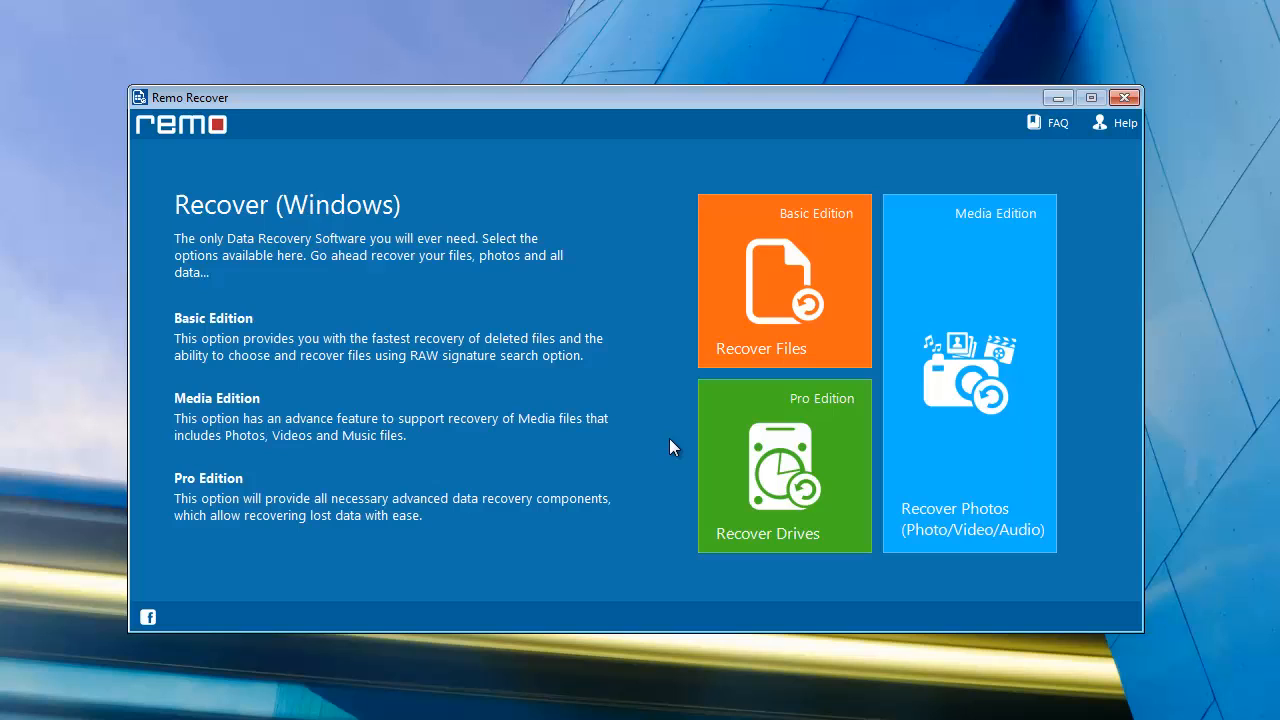
{"action": "mouse_move", "coordinate": [668, 456]}
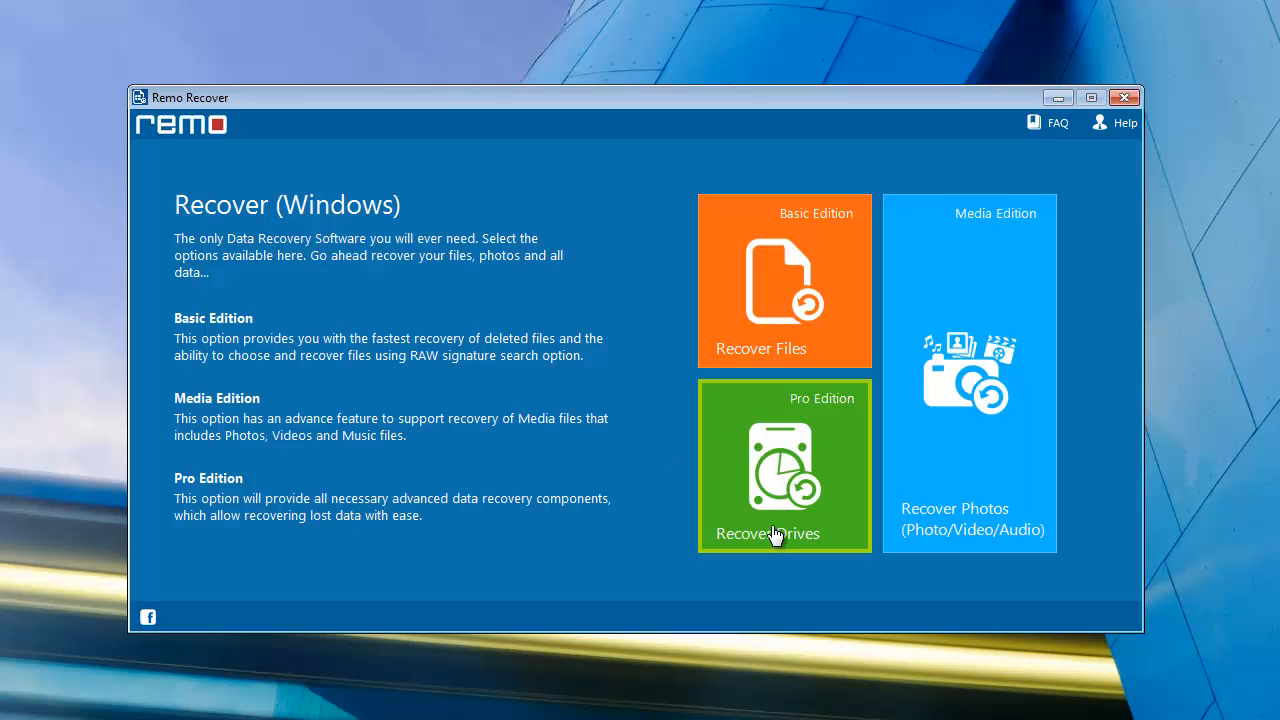
Choose Recover Drives, then Formatted / Reformatted Recovery to list the available disks
{"action": "left_click", "coordinate": [784, 464]}
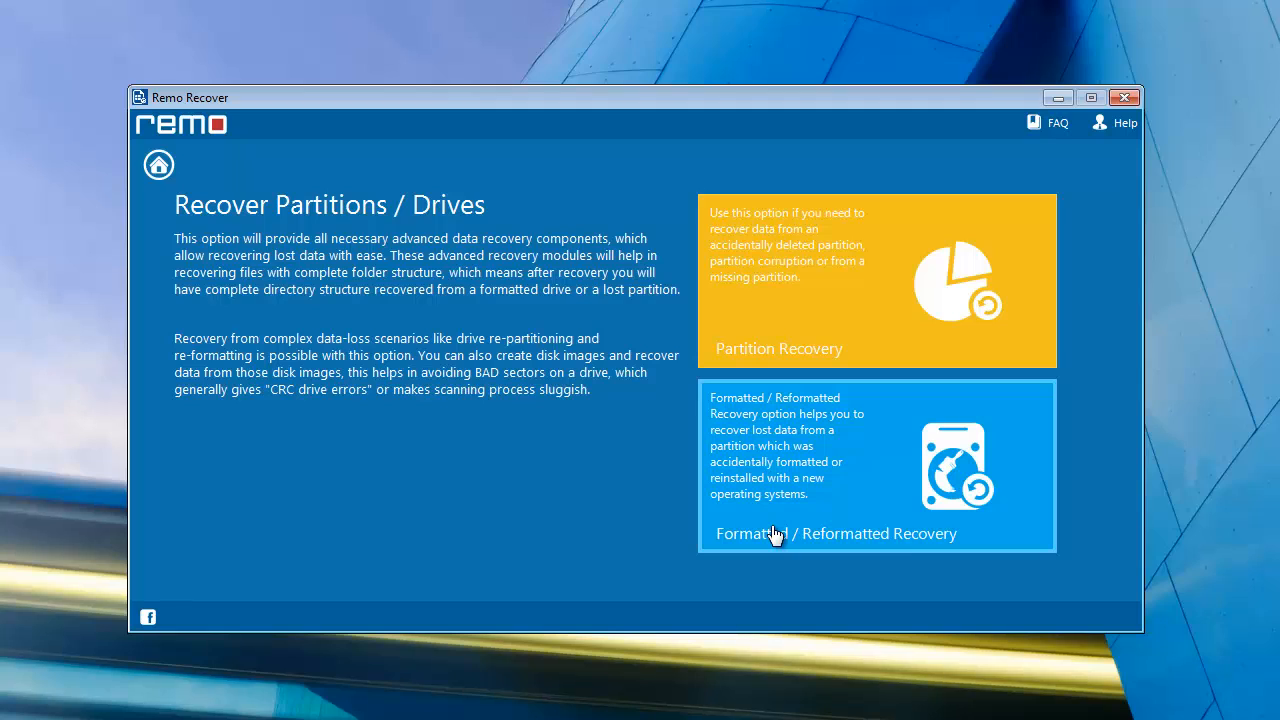
{"action": "mouse_move", "coordinate": [910, 486]}
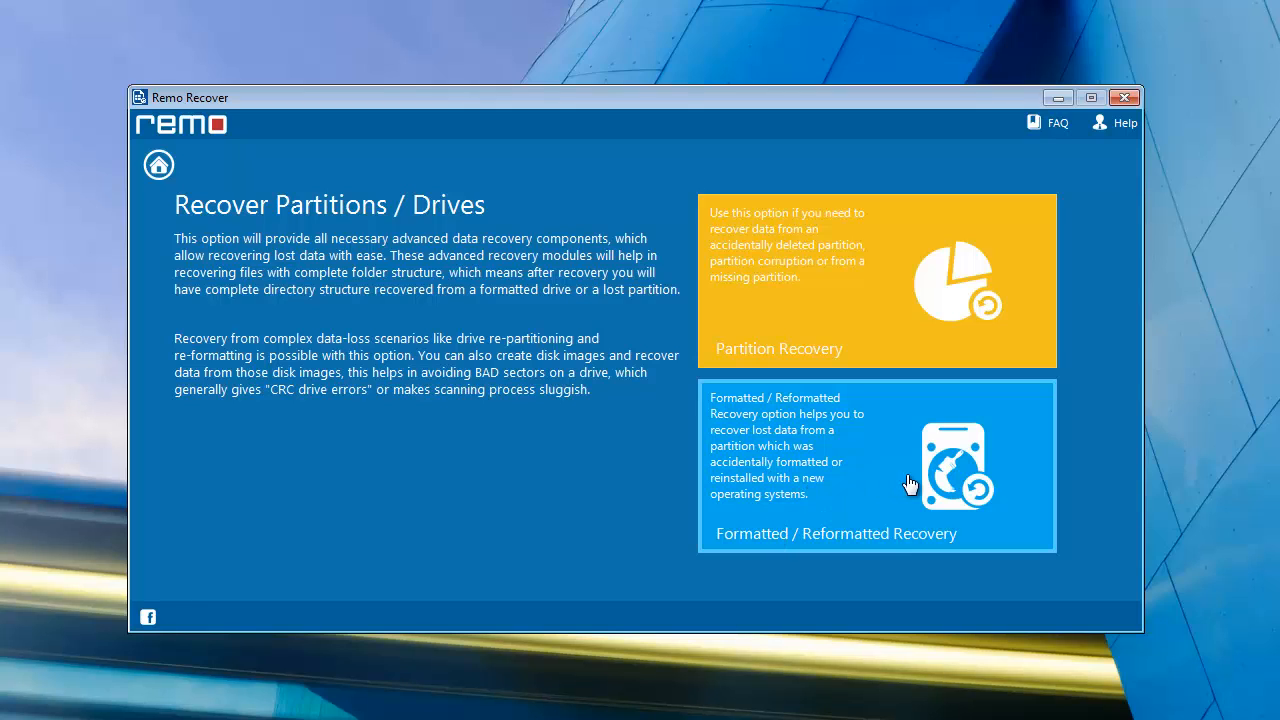
{"action": "left_click", "coordinate": [876, 466]}
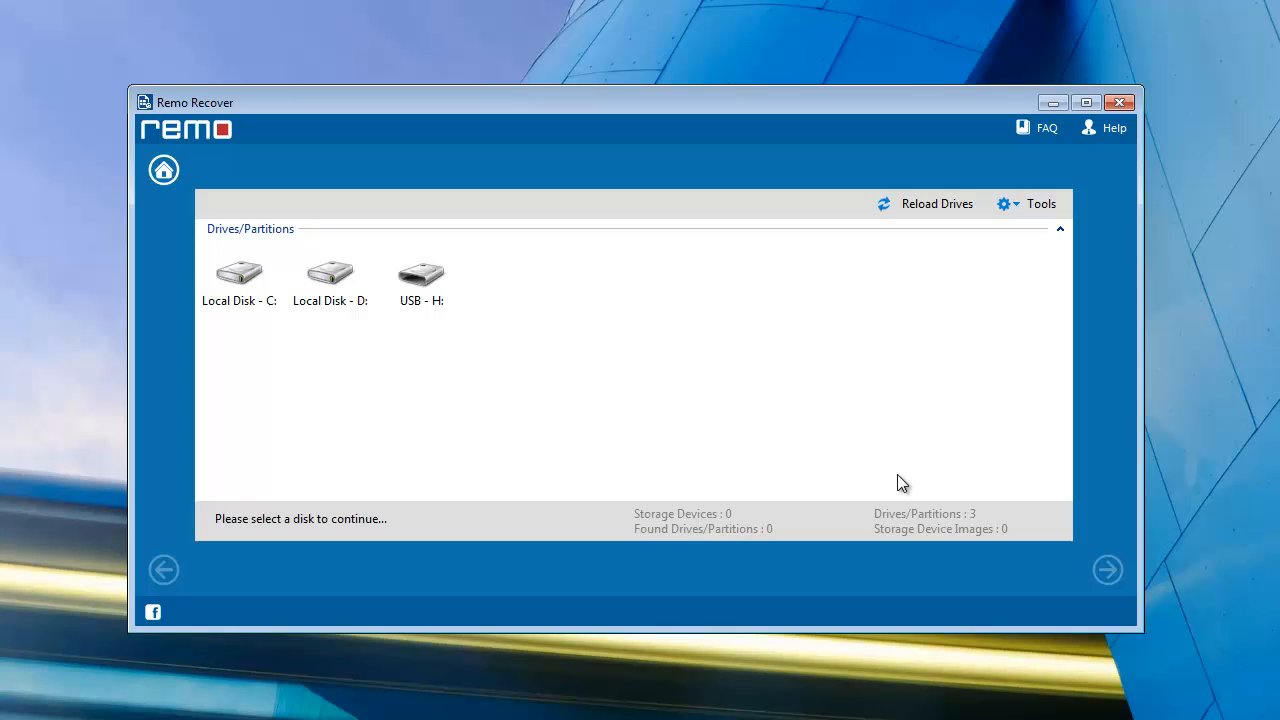
Scan USB - H: and continue with the found Disk - H, FAT32 - 1 partition
{"action": "left_click", "coordinate": [420, 276]}
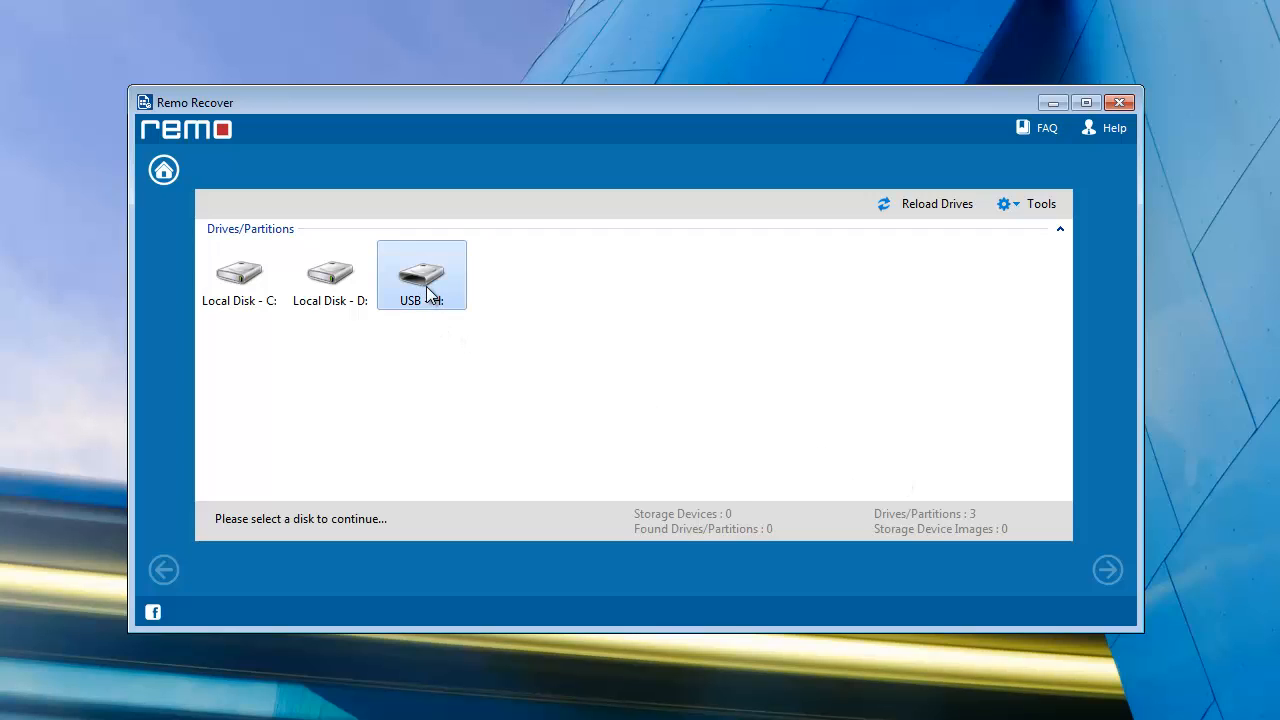
{"action": "left_click", "coordinate": [1108, 570]}
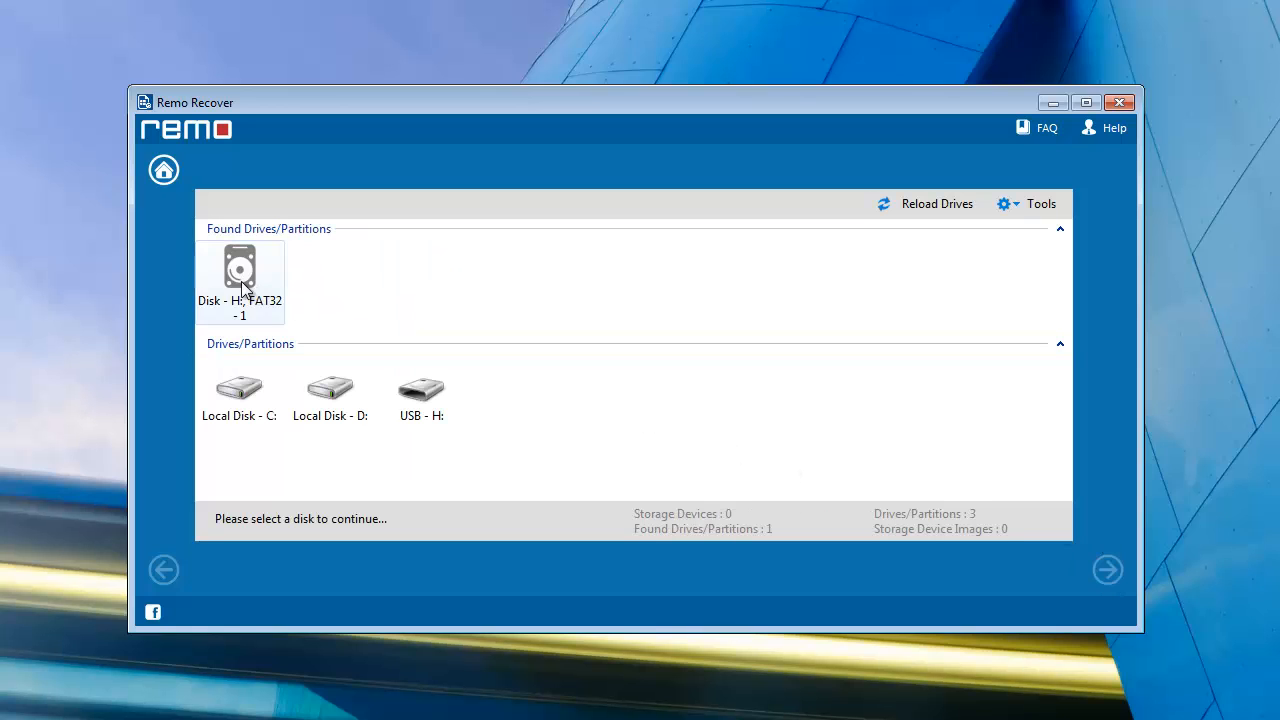
{"action": "left_click", "coordinate": [240, 280]}
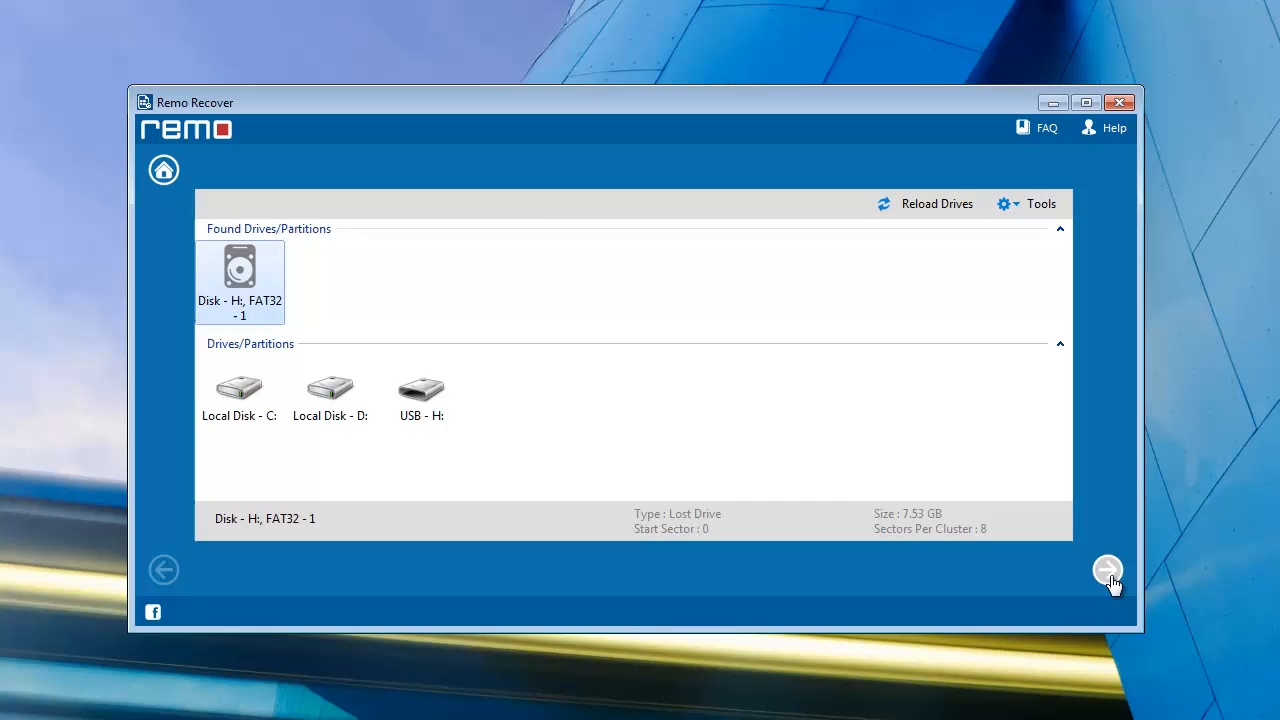
{"action": "left_click", "coordinate": [1108, 568]}
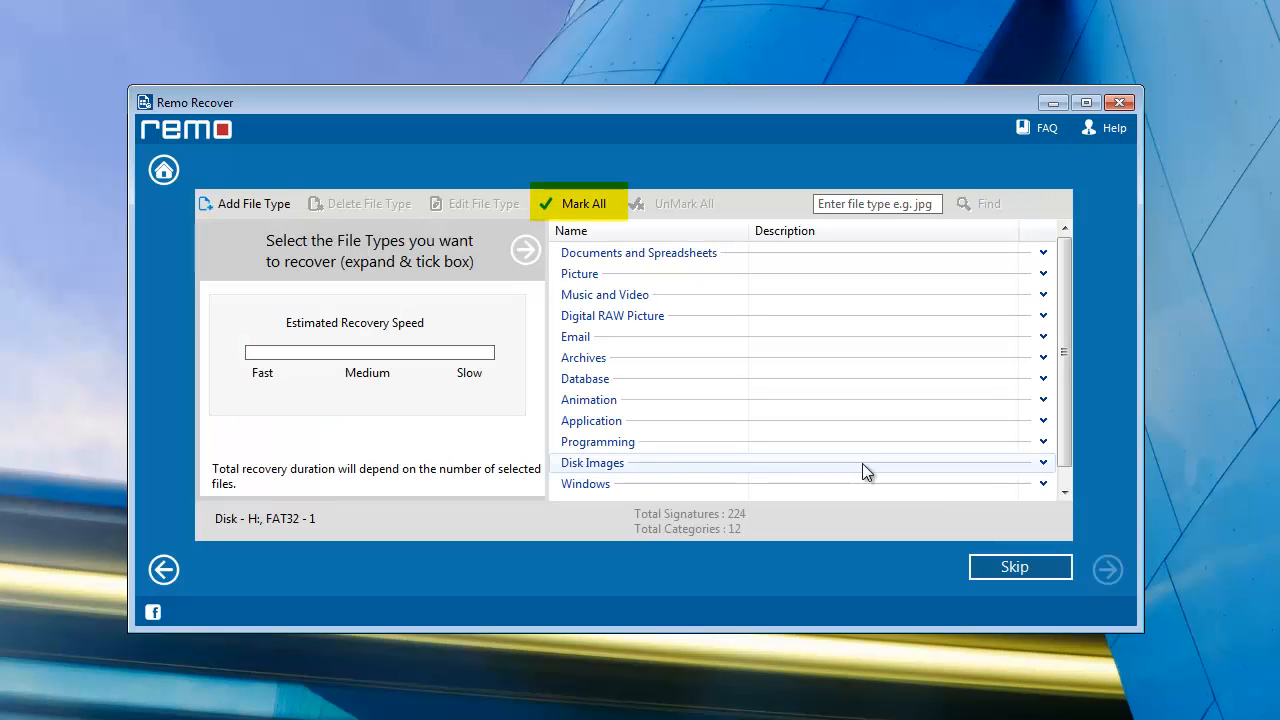
{"action": "mouse_move", "coordinate": [866, 452]}
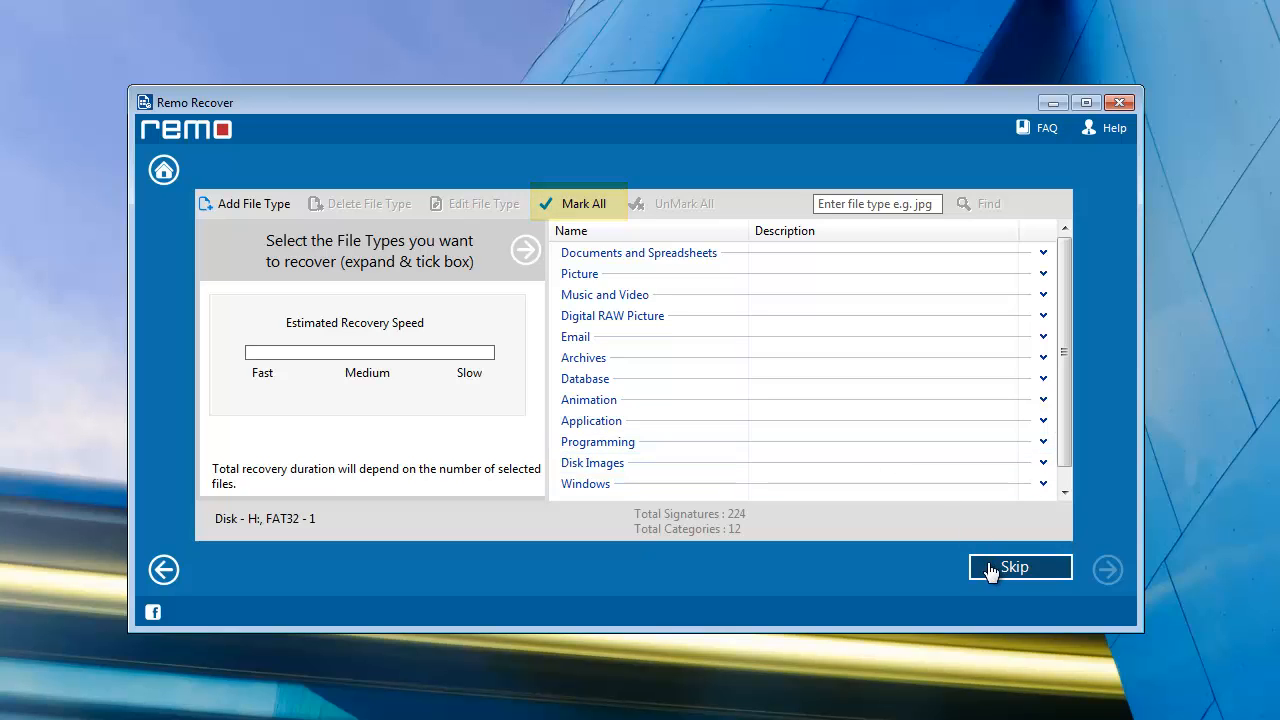
Skip the file-type page and dismiss the scan information message to list recovered data
{"action": "left_click", "coordinate": [1012, 568]}
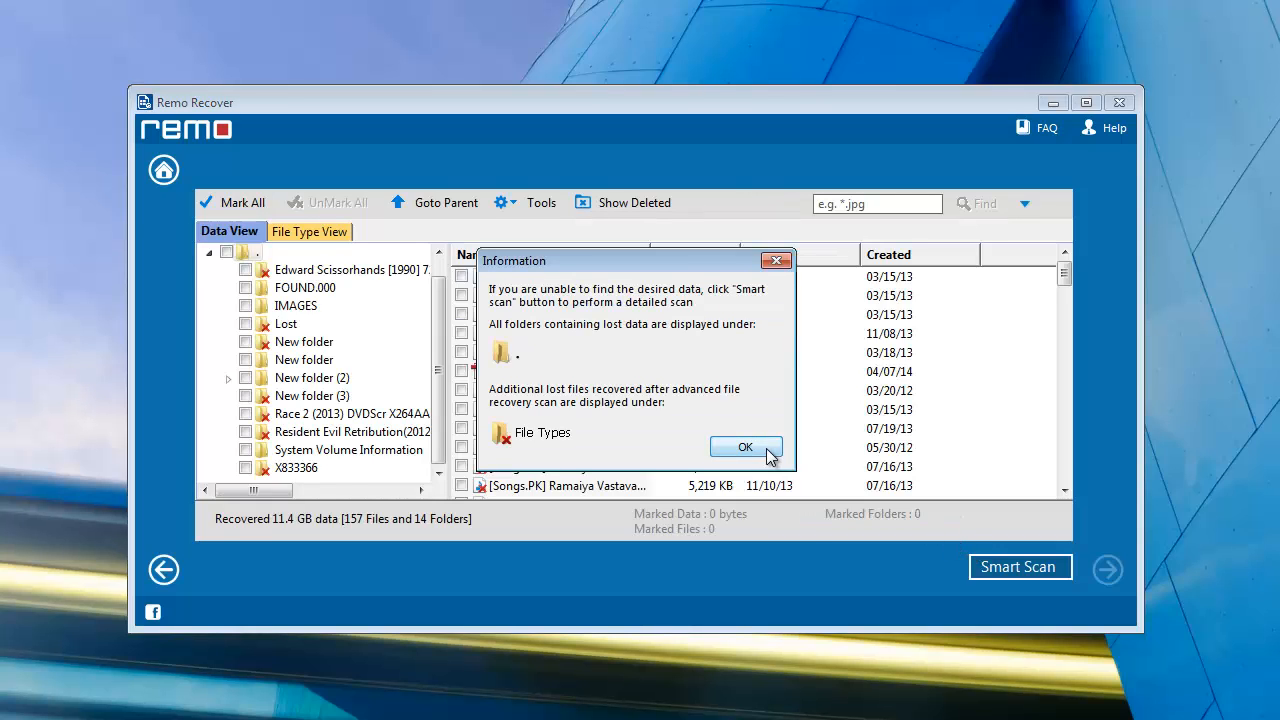
{"action": "left_click", "coordinate": [744, 448]}
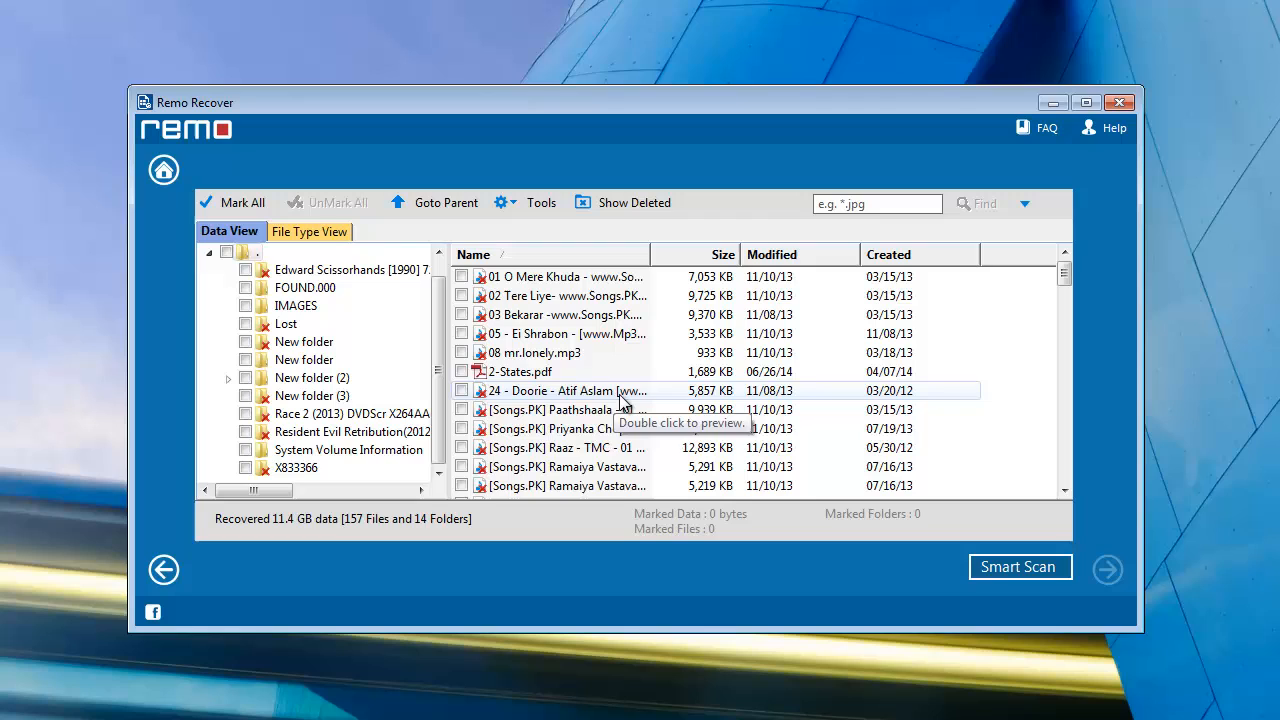
Mark All recovered files and folders and proceed to the Save to Drive page
{"action": "left_click", "coordinate": [242, 202]}
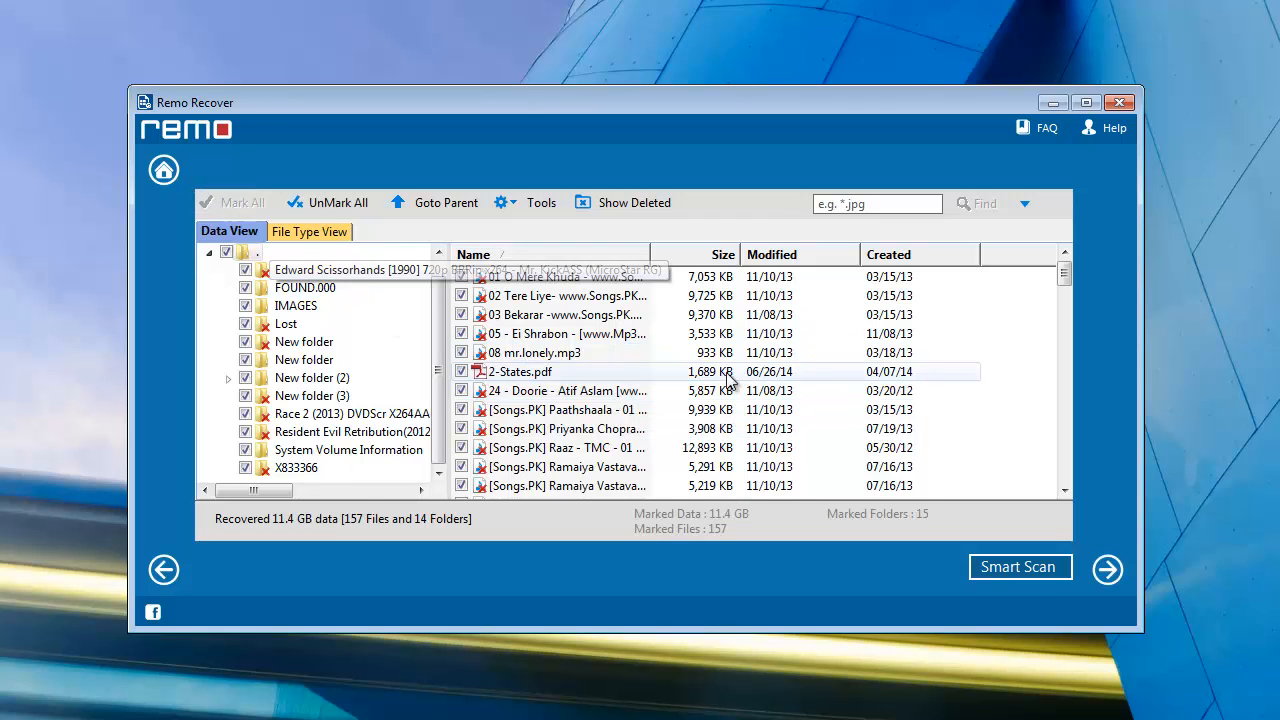
{"action": "left_click", "coordinate": [1108, 568]}
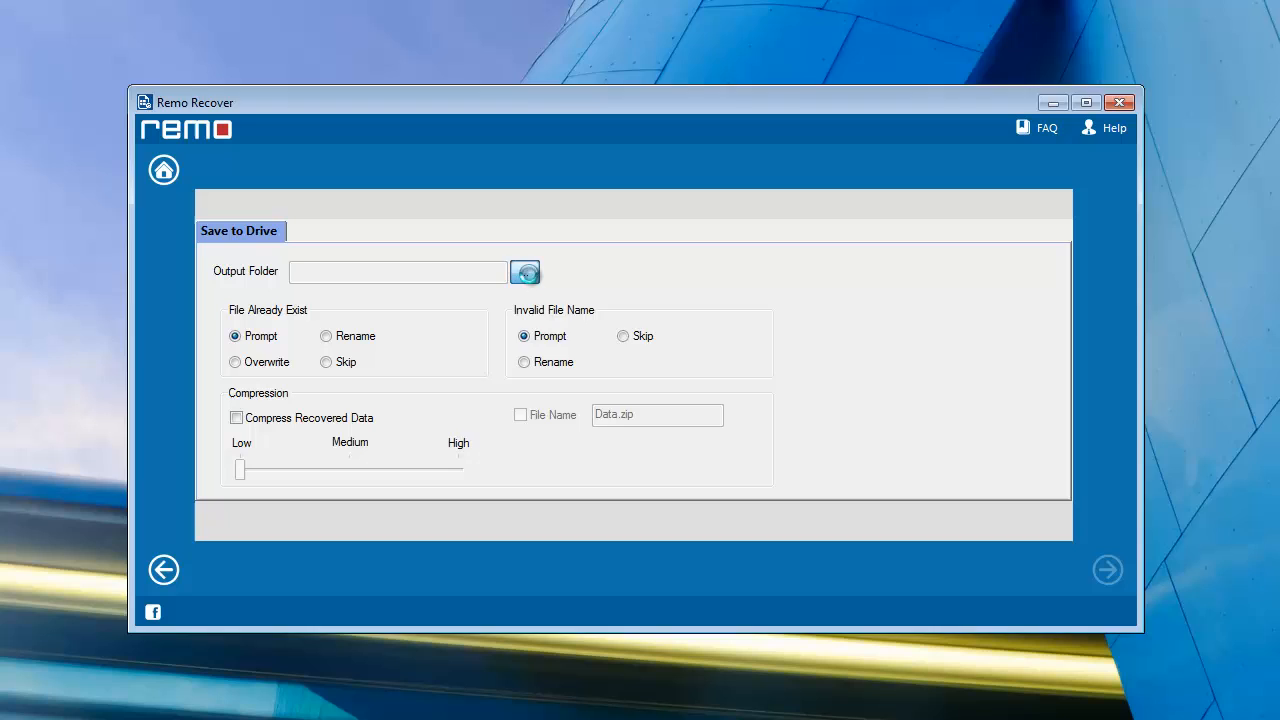
Set the output folder to C:\New folder on Local Disk (C:) and start saving
{"action": "left_click", "coordinate": [524, 272]}
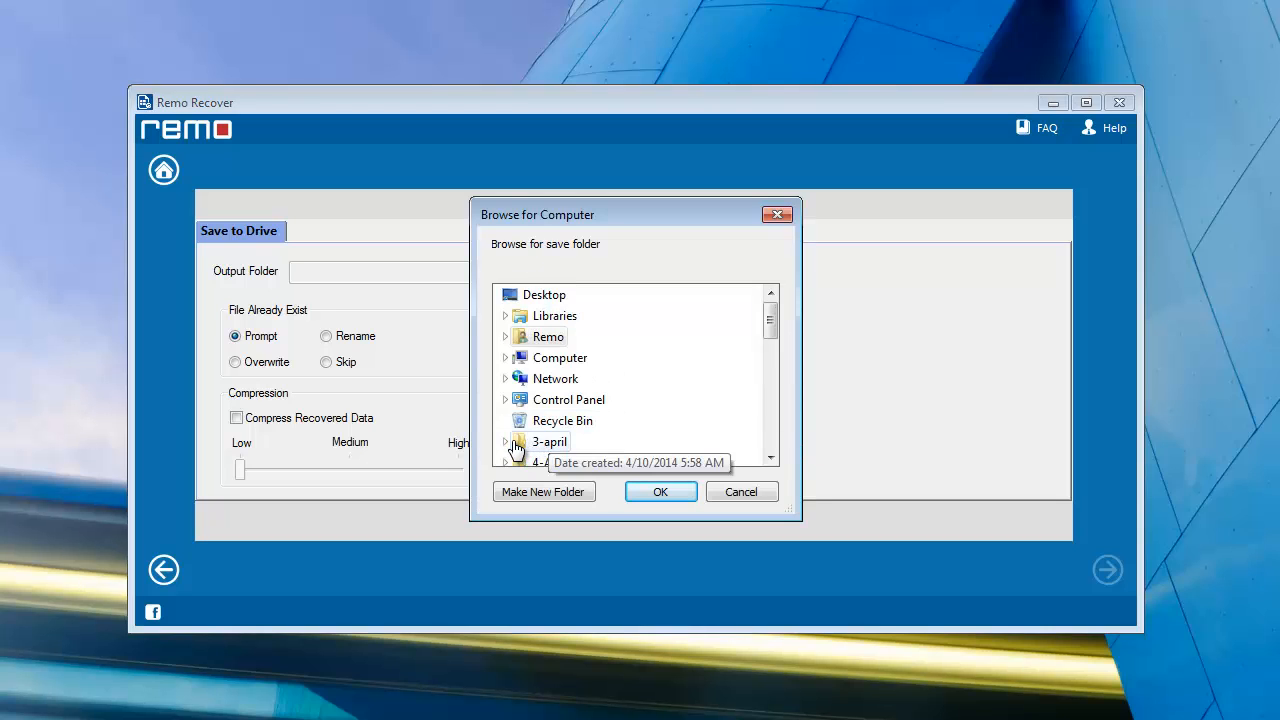
{"action": "left_click", "coordinate": [508, 356]}
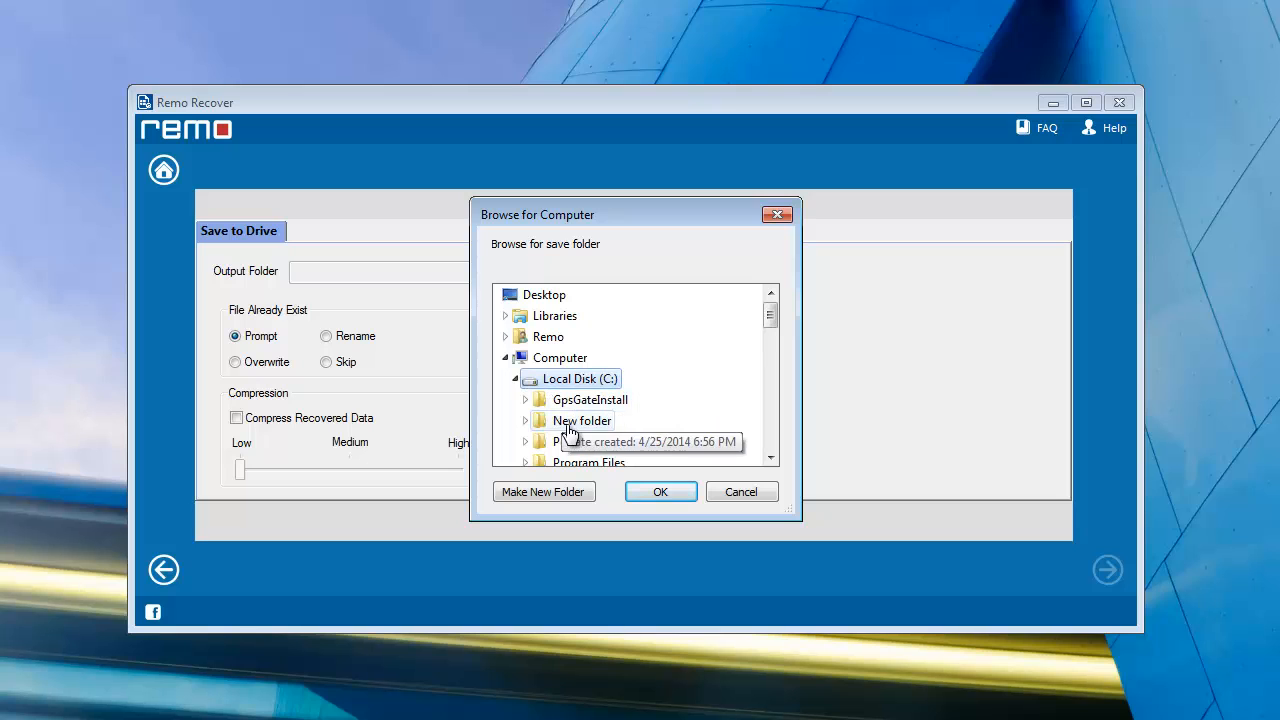
{"action": "left_click", "coordinate": [660, 492]}
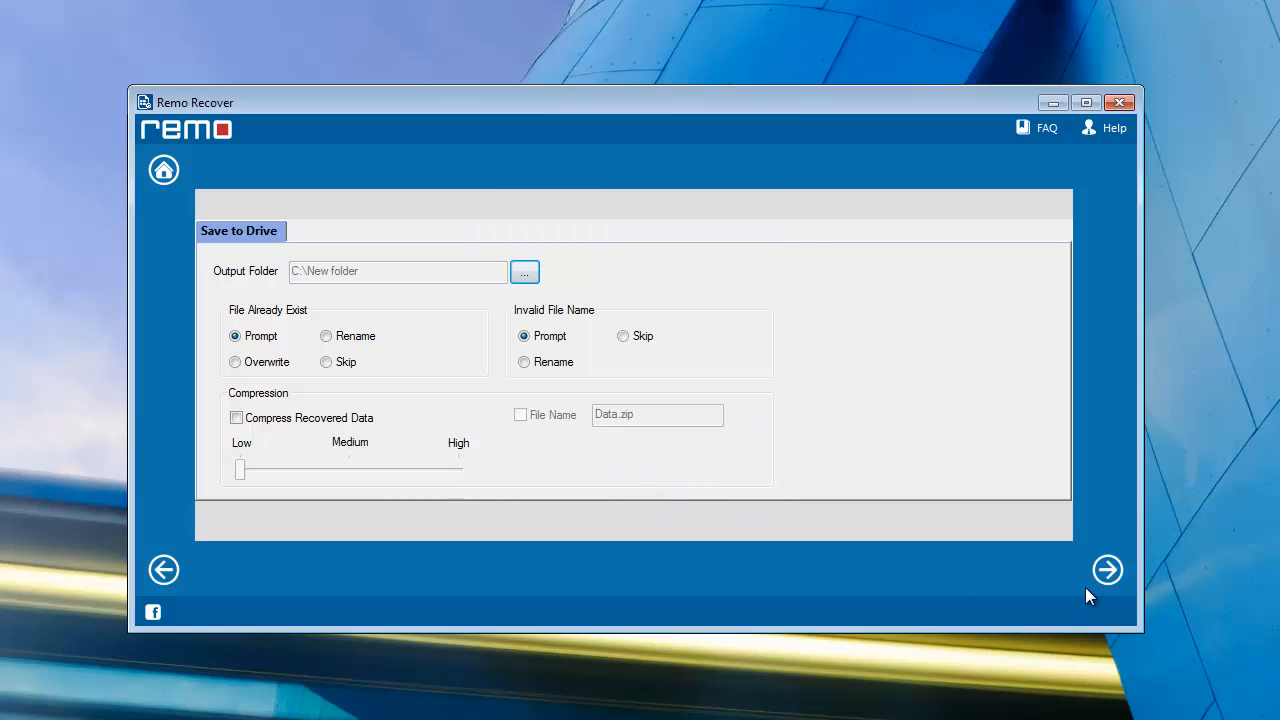
{"action": "left_click", "coordinate": [1108, 570]}
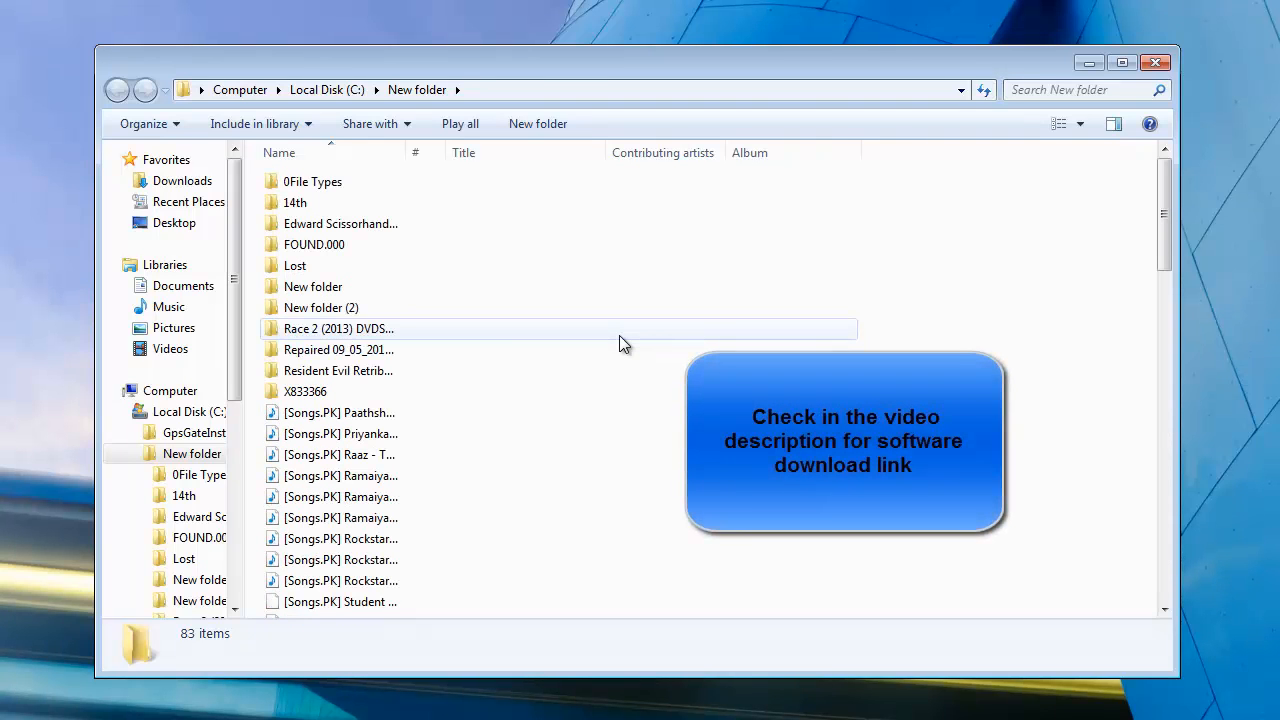
Scroll through the recovered items listed in C:\New folder in Explorer
{"action": "scroll", "scroll_direction": "down", "scroll_amount": 3}
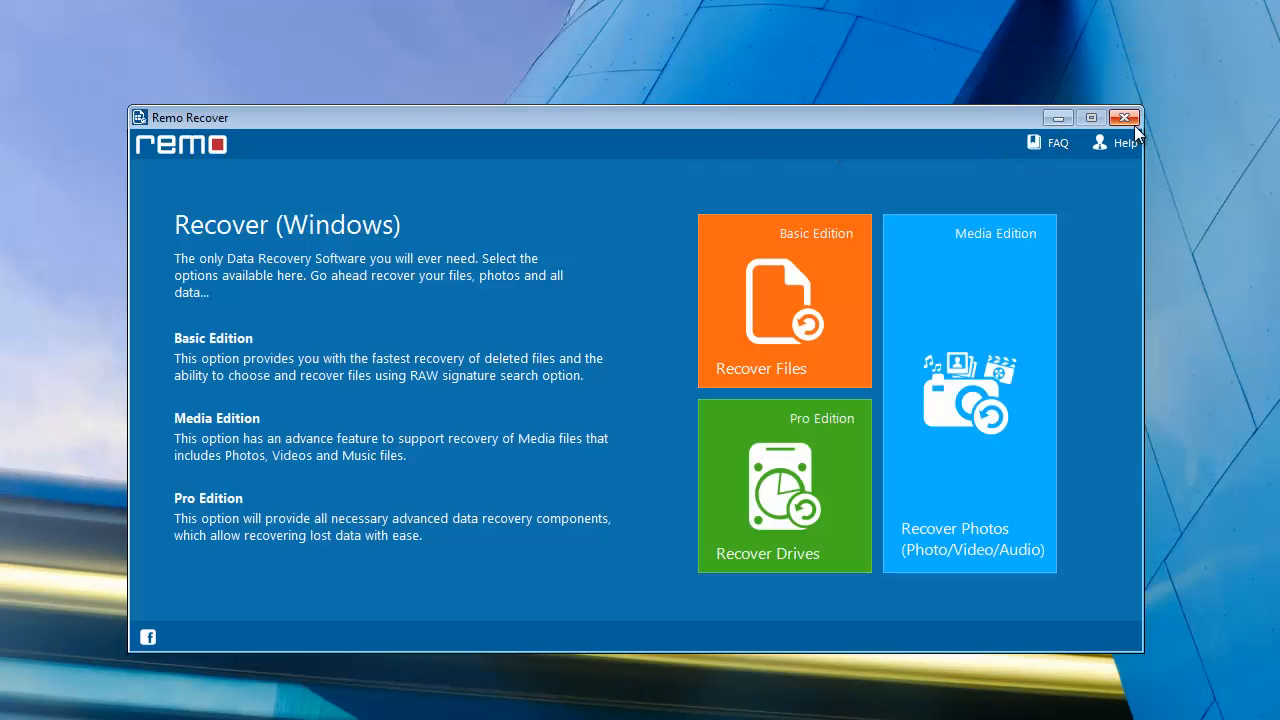
{"action": "mouse_move", "coordinate": [1124, 118]}
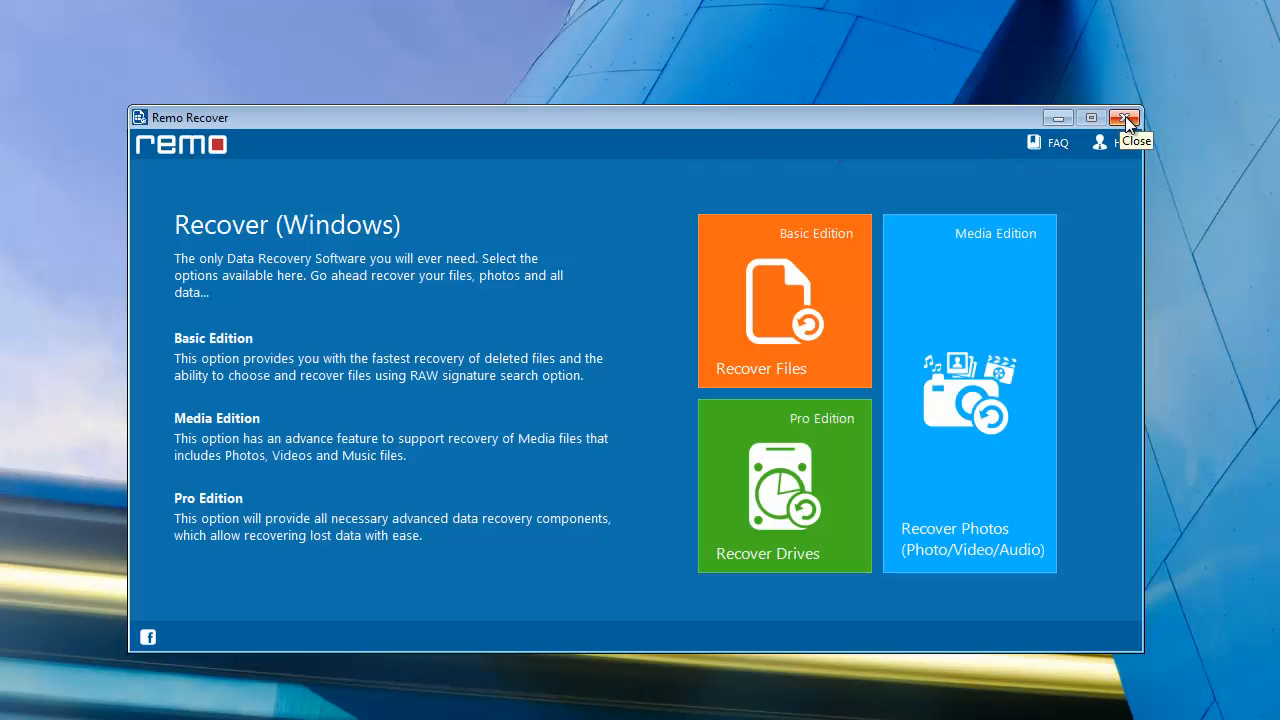